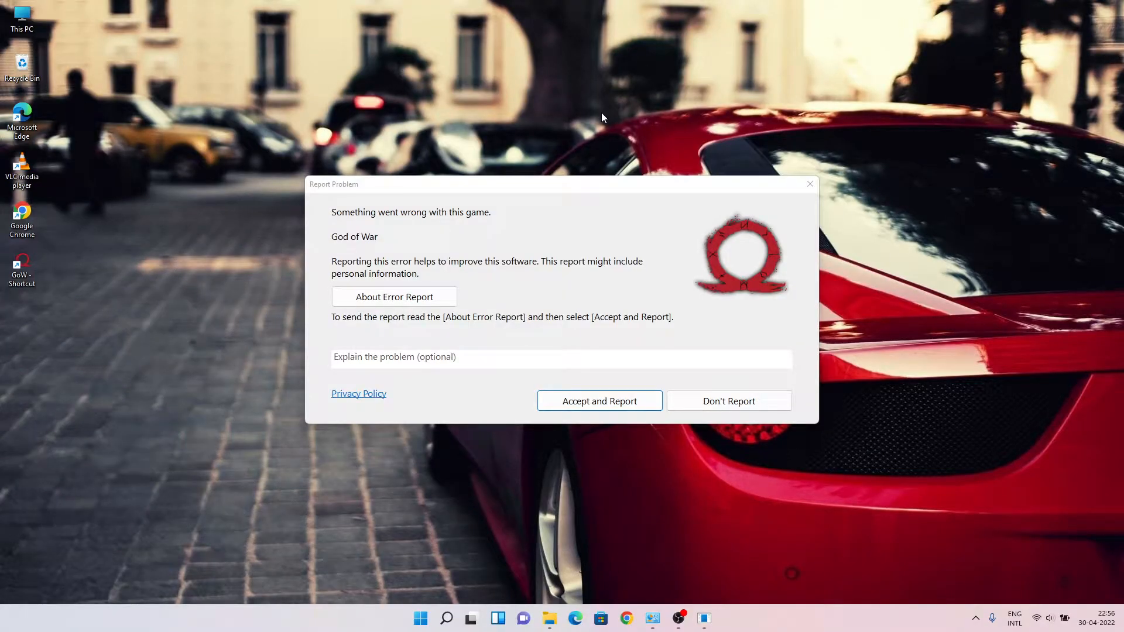
mouse_move(465, 477)
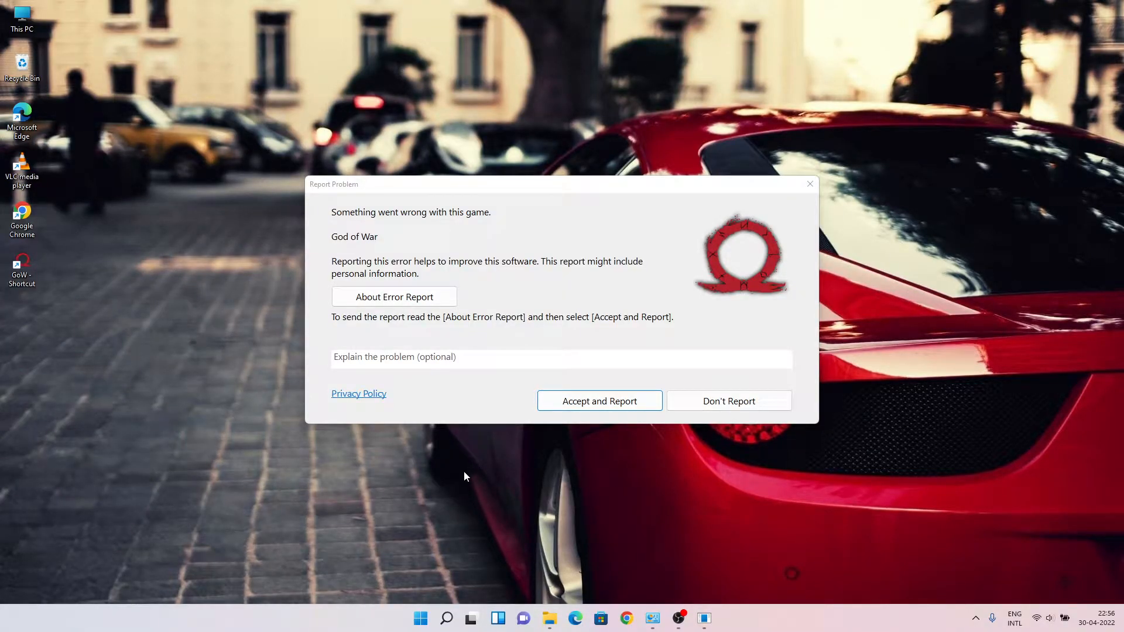
mouse_move(729, 401)
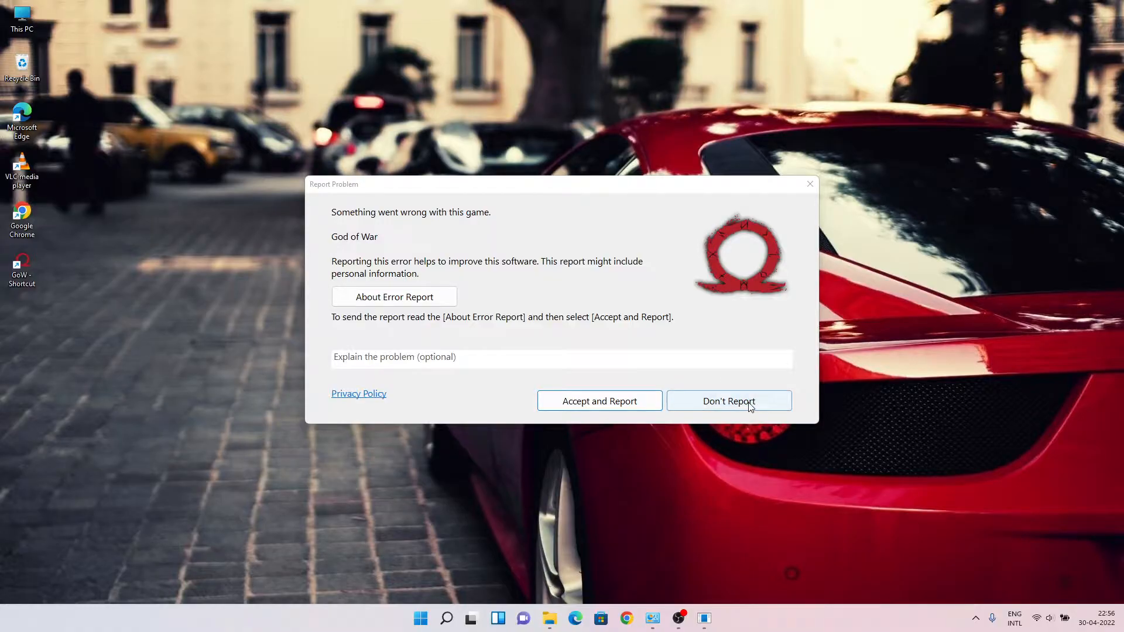
Dismiss the God of War crash dialog with 'Don't Report'.
click(728, 401)
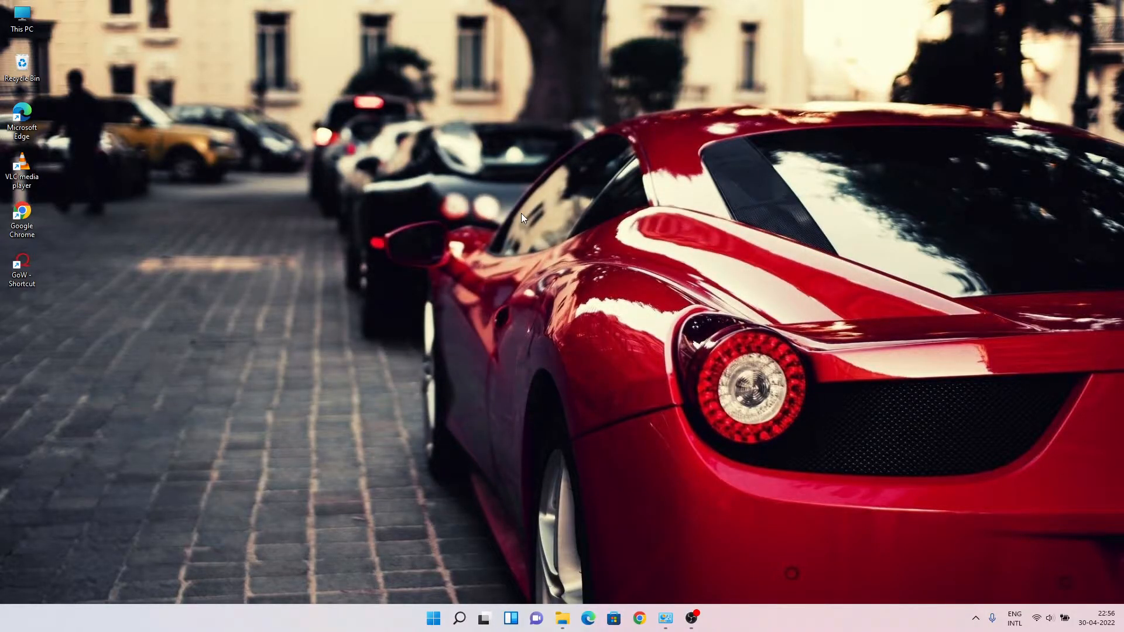
mouse_move(442, 149)
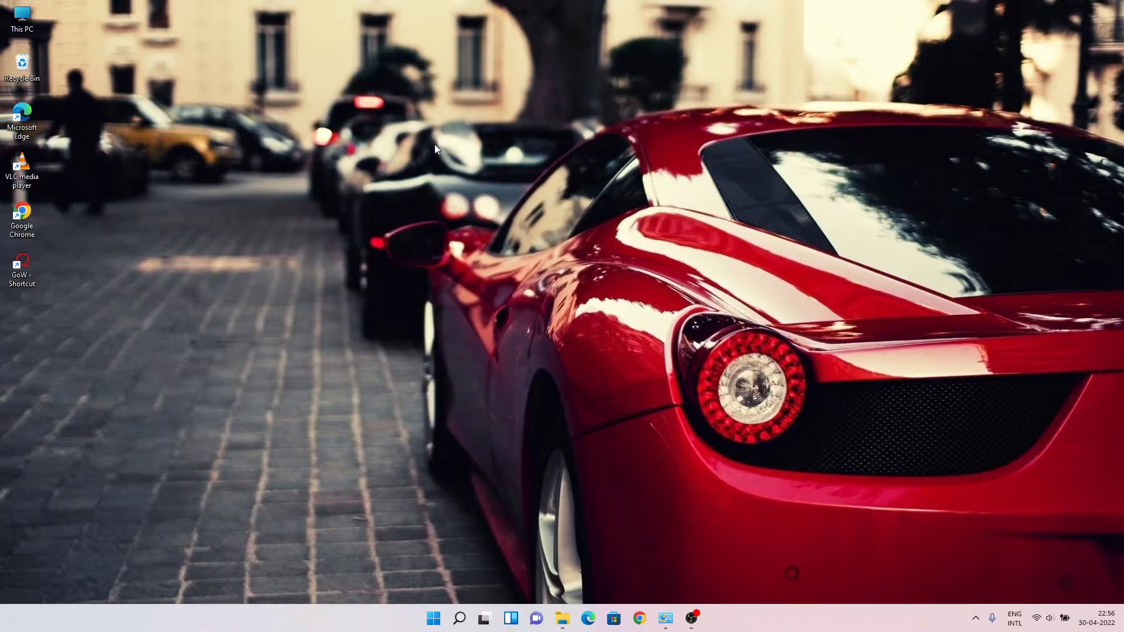
mouse_move(429, 147)
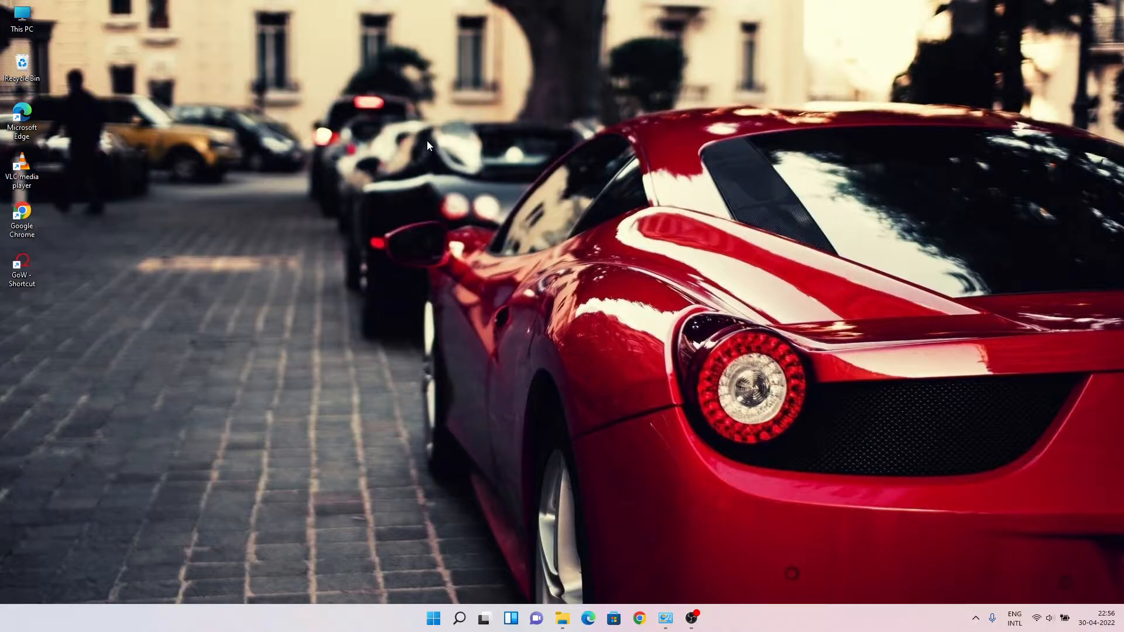
mouse_move(418, 143)
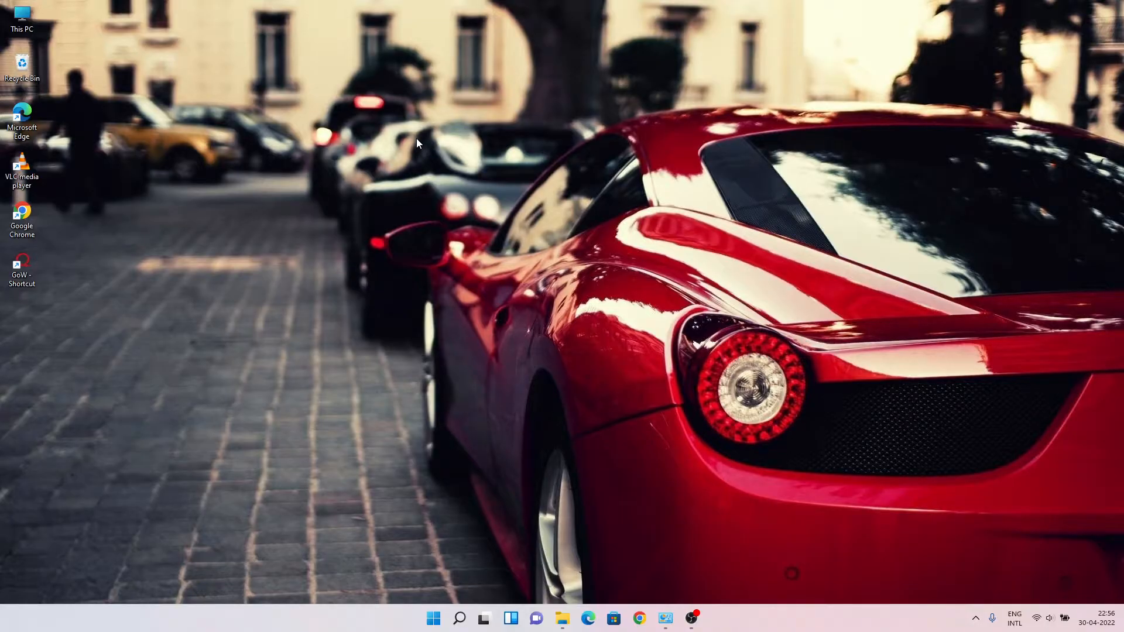
mouse_move(419, 126)
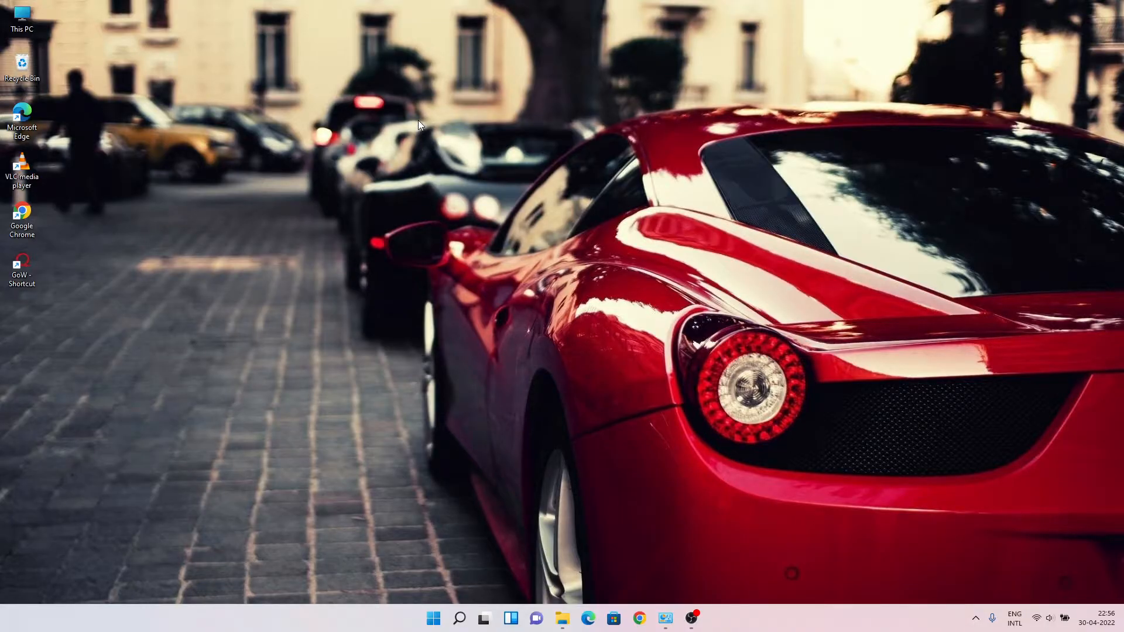
Launch NVIDIA Control Panel from the desktop menu and review Manage 3D Settings' global preferred processor.
right_click(420, 125)
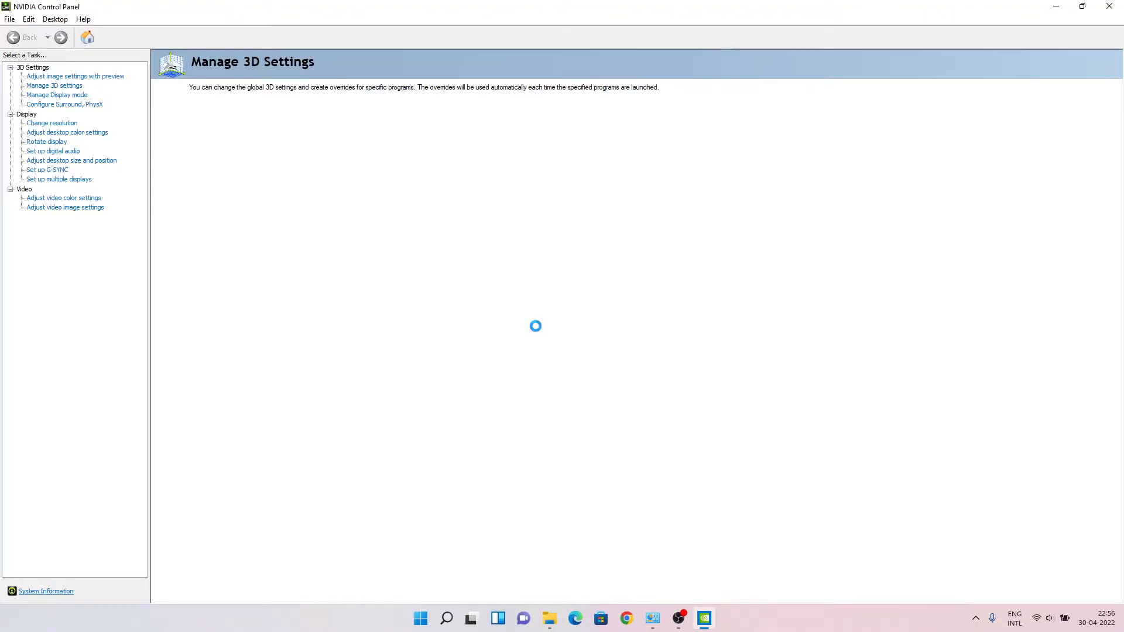
click(54, 86)
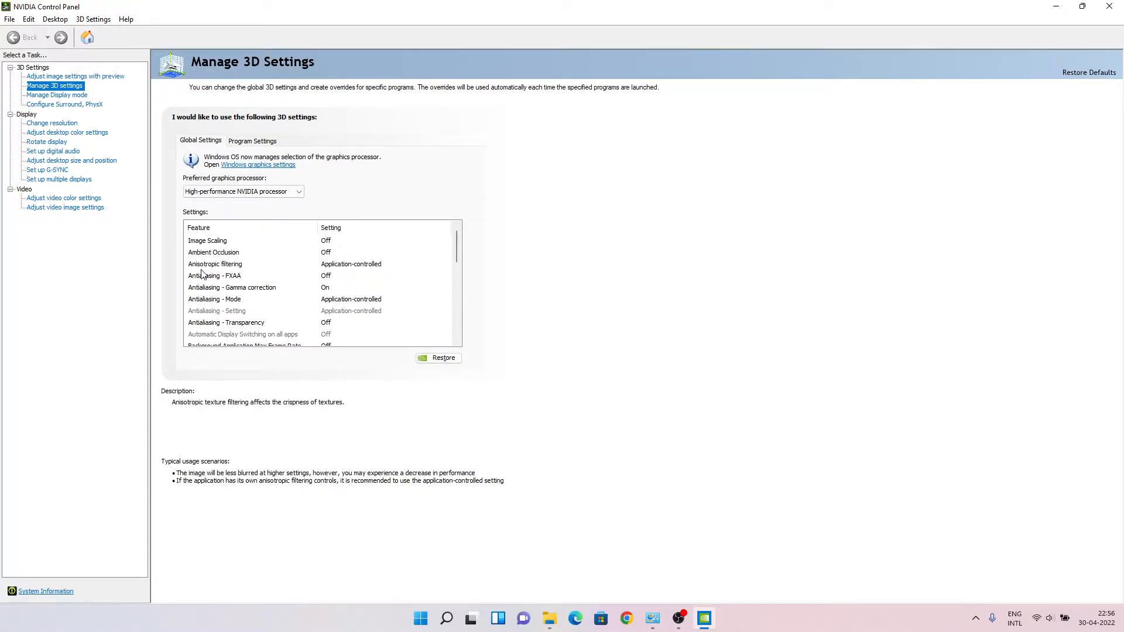
mouse_move(207, 240)
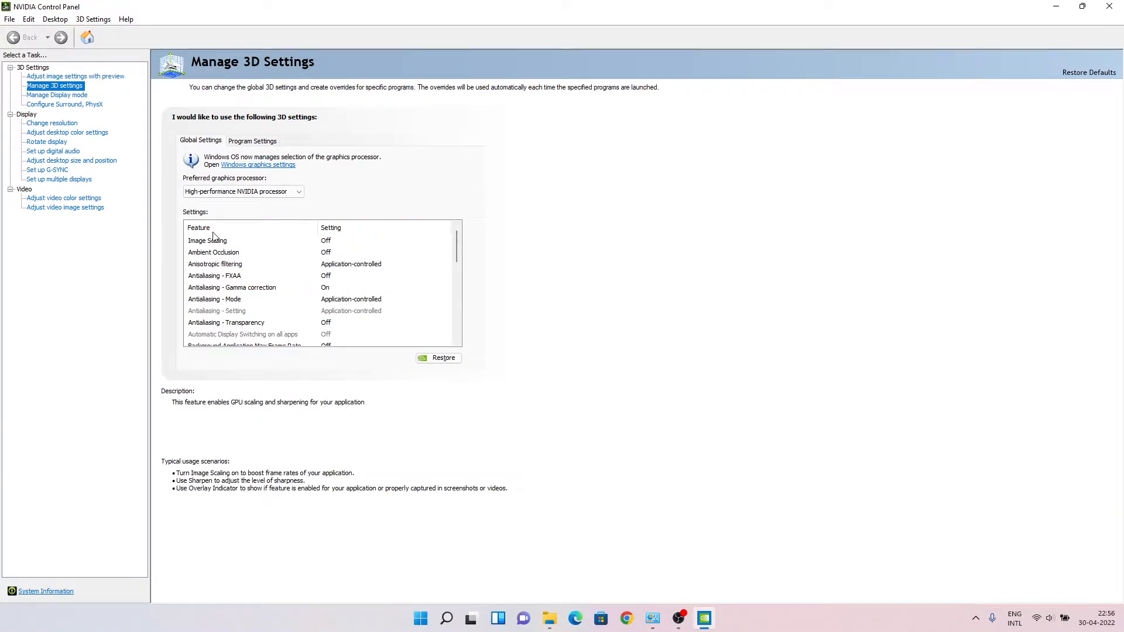
click(242, 191)
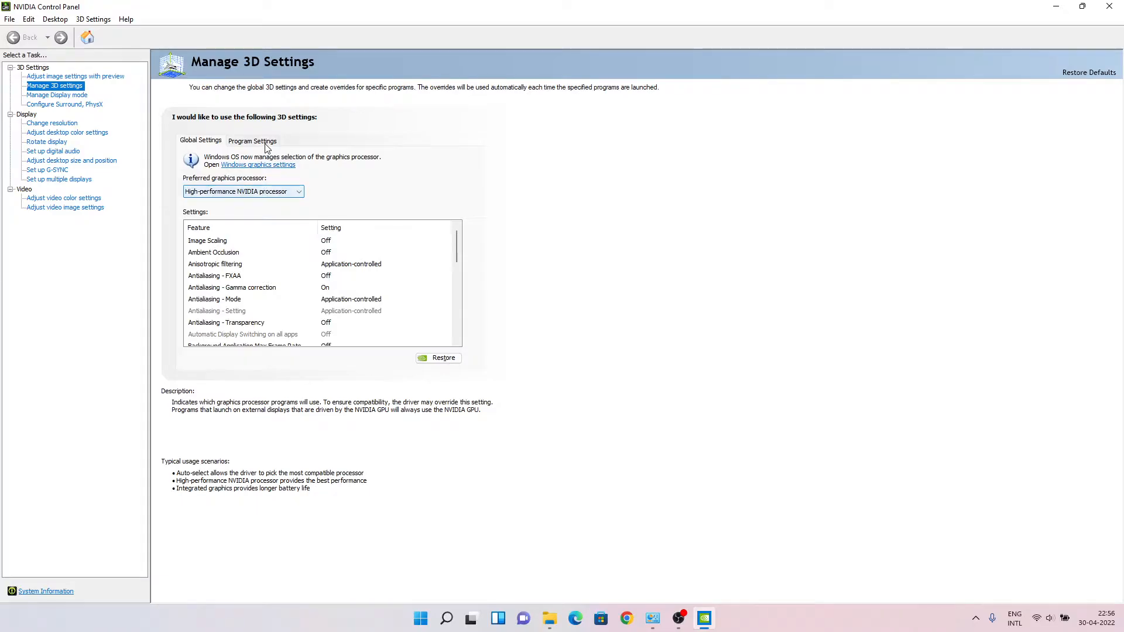
Set God of War's per-program preferred graphics processor to High-performance NVIDIA processor.
click(252, 139)
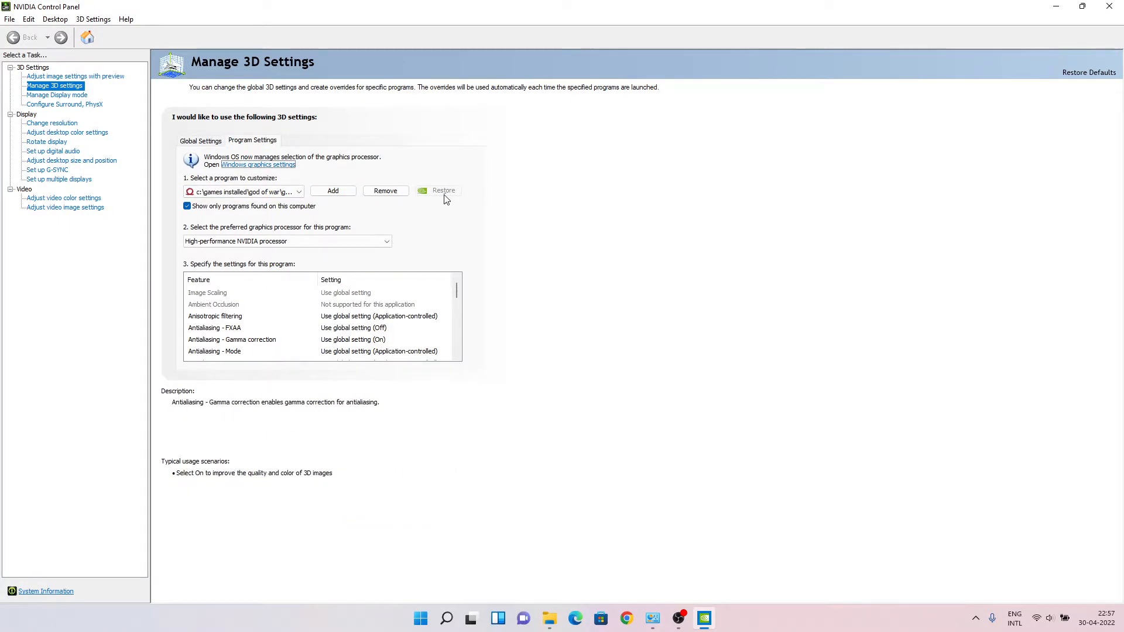
click(287, 241)
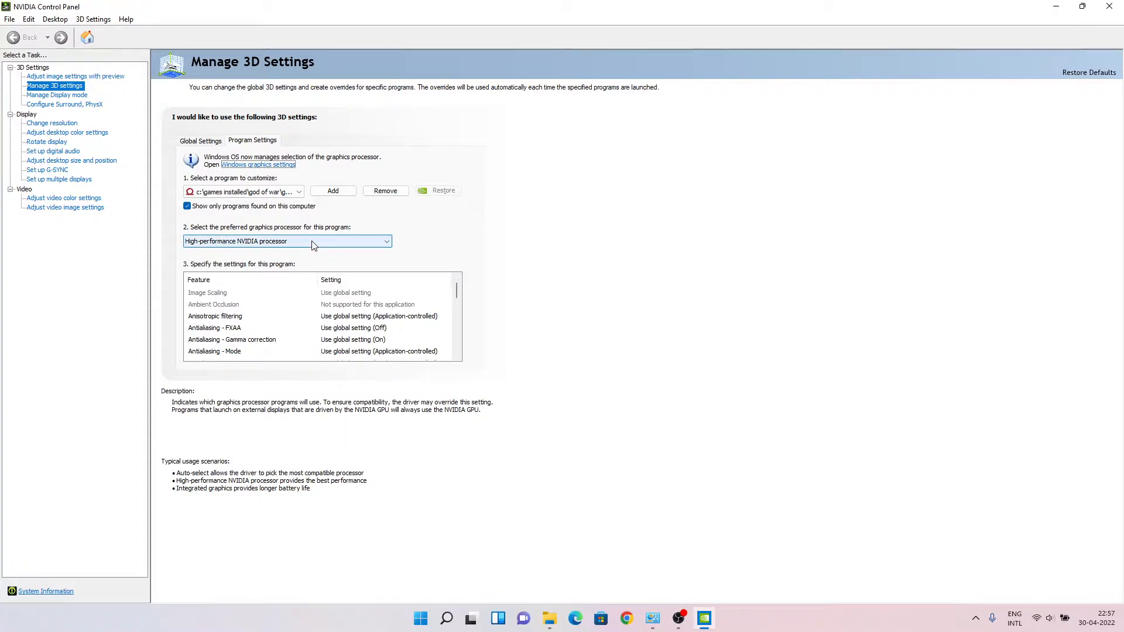
click(287, 241)
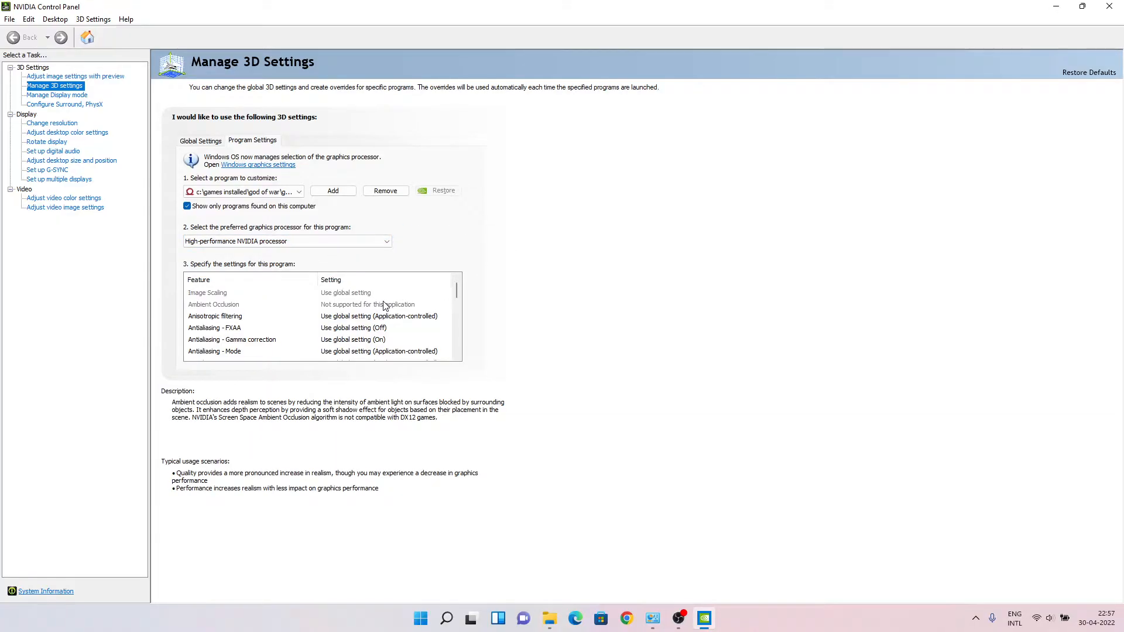
Review God of War's remaining feature settings such as Anisotropic filtering and preferred refresh rate.
click(215, 316)
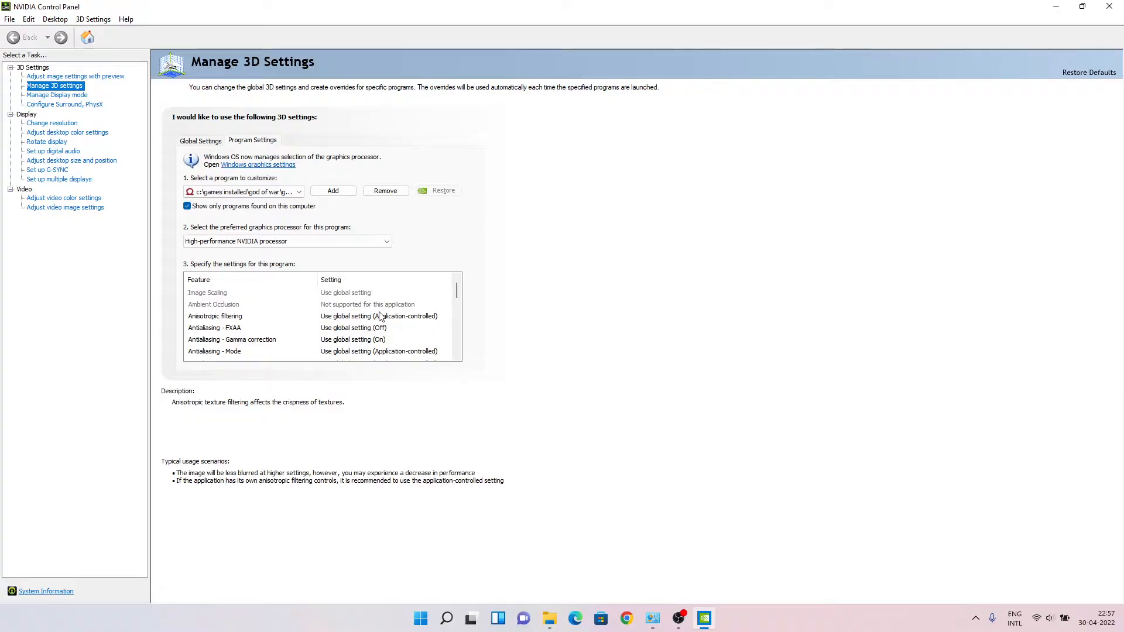
scroll(down, 3)
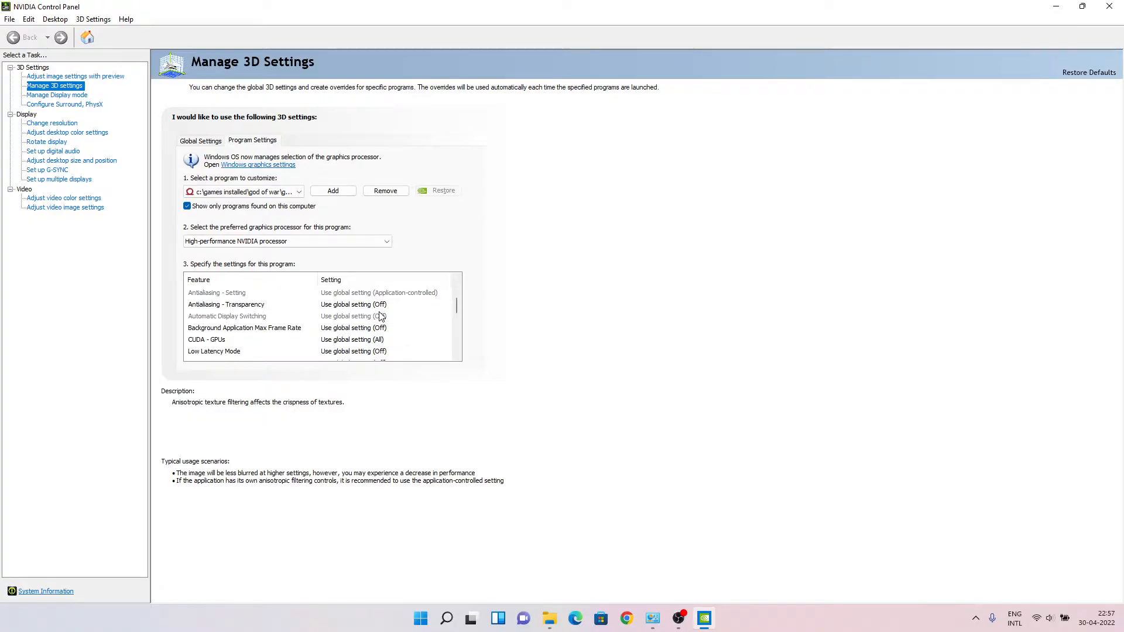
scroll(down, 3)
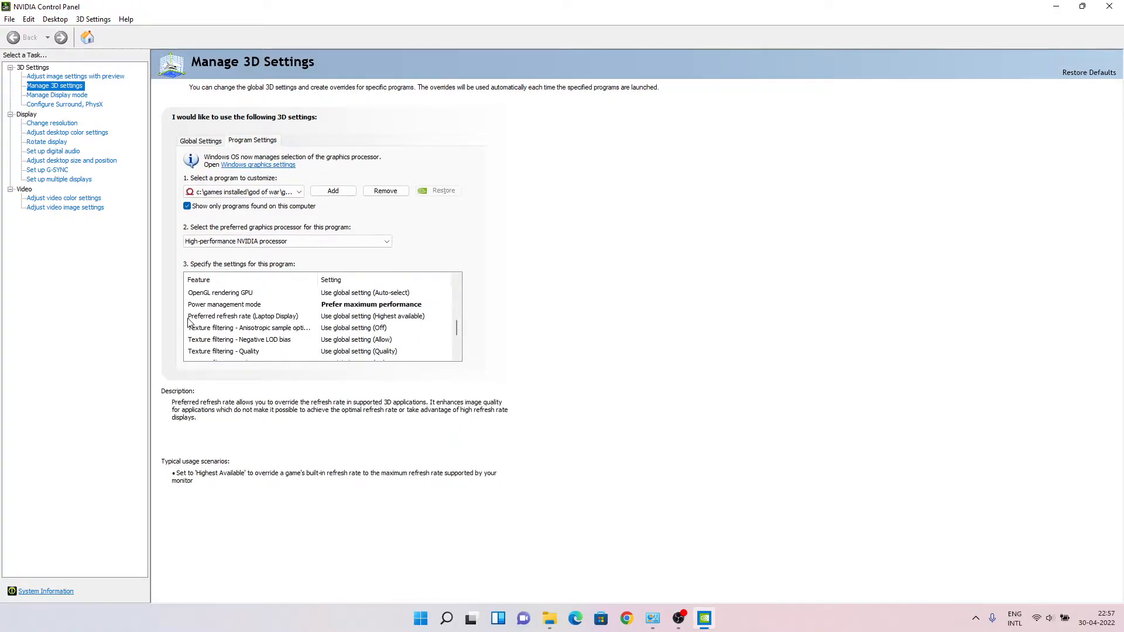
click(220, 293)
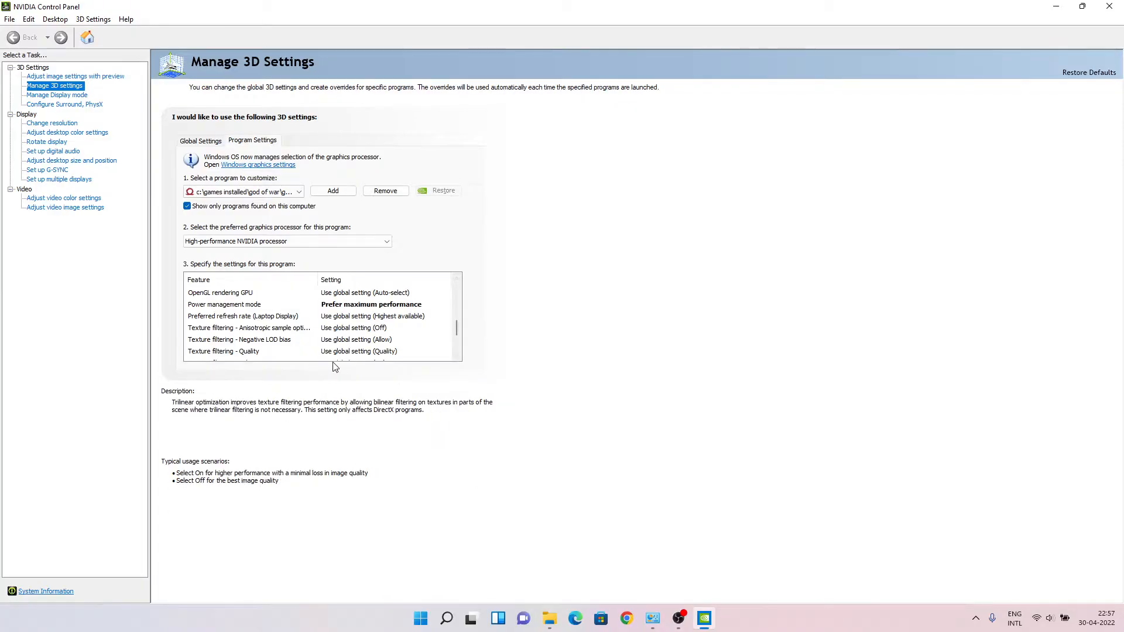
click(242, 316)
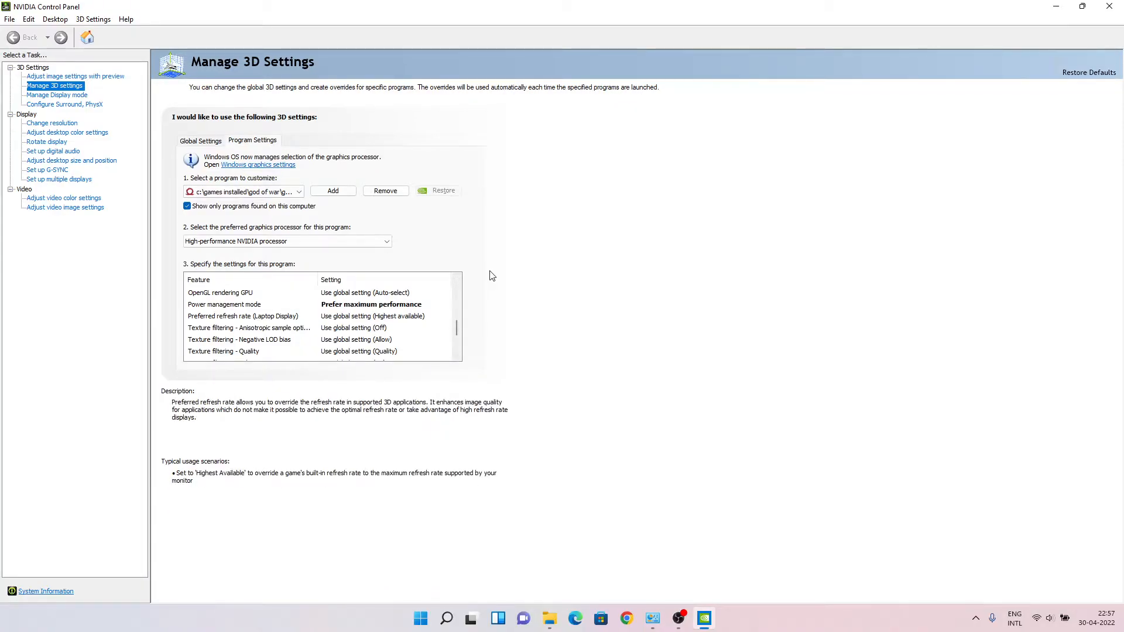
mouse_move(56, 95)
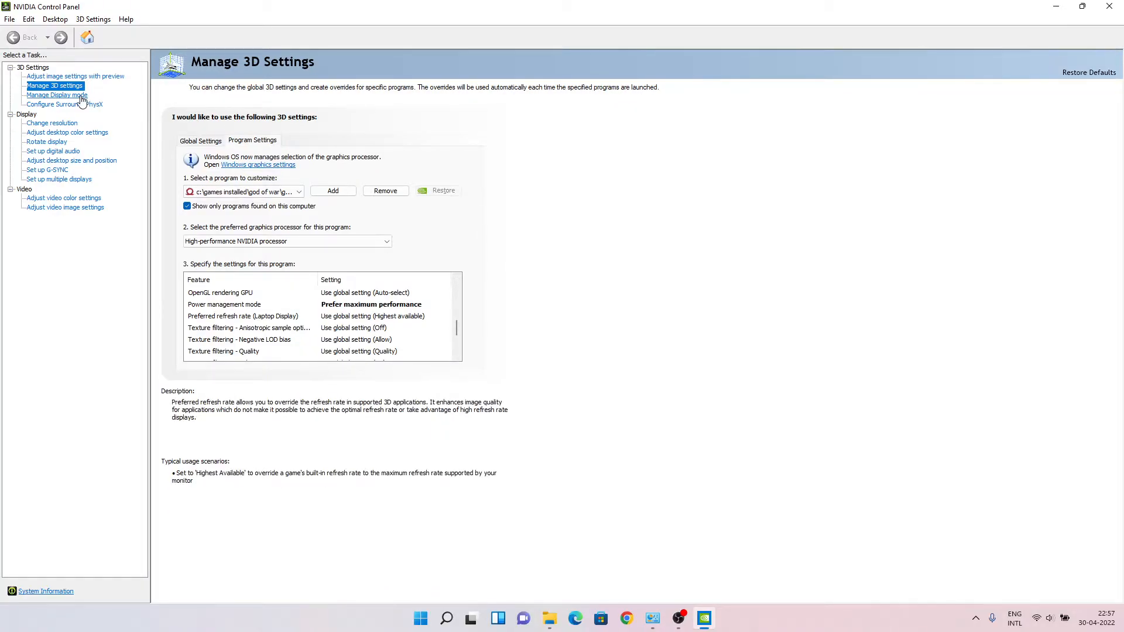
Set Manage Display Mode to Automatic Select, then return to God of War's 3D settings.
click(56, 95)
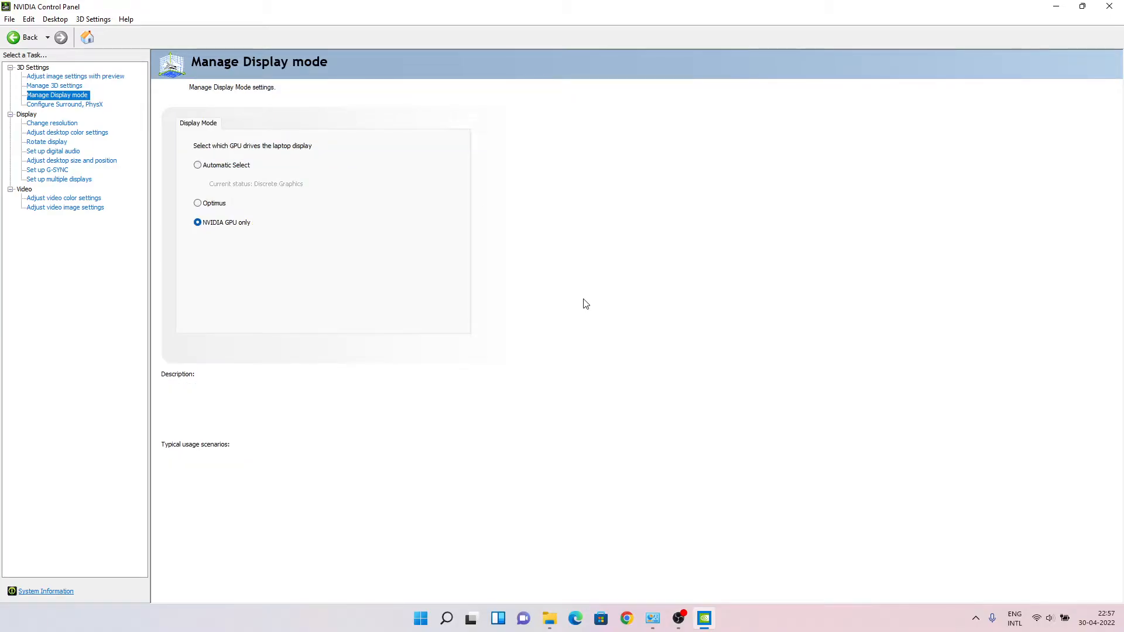
mouse_move(46, 105)
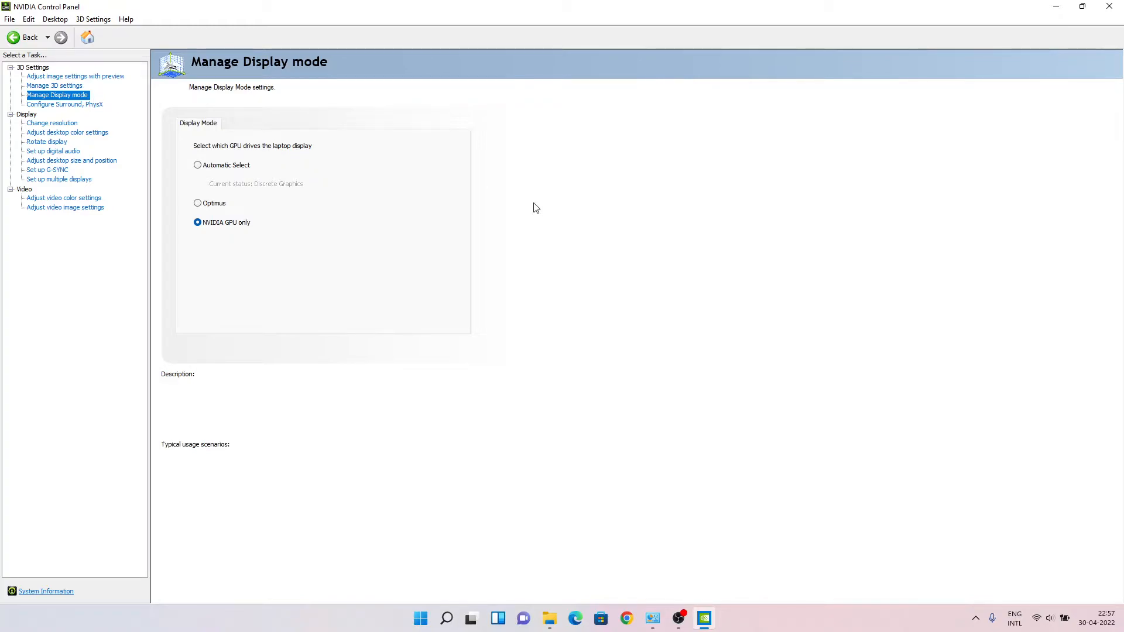
mouse_move(269, 45)
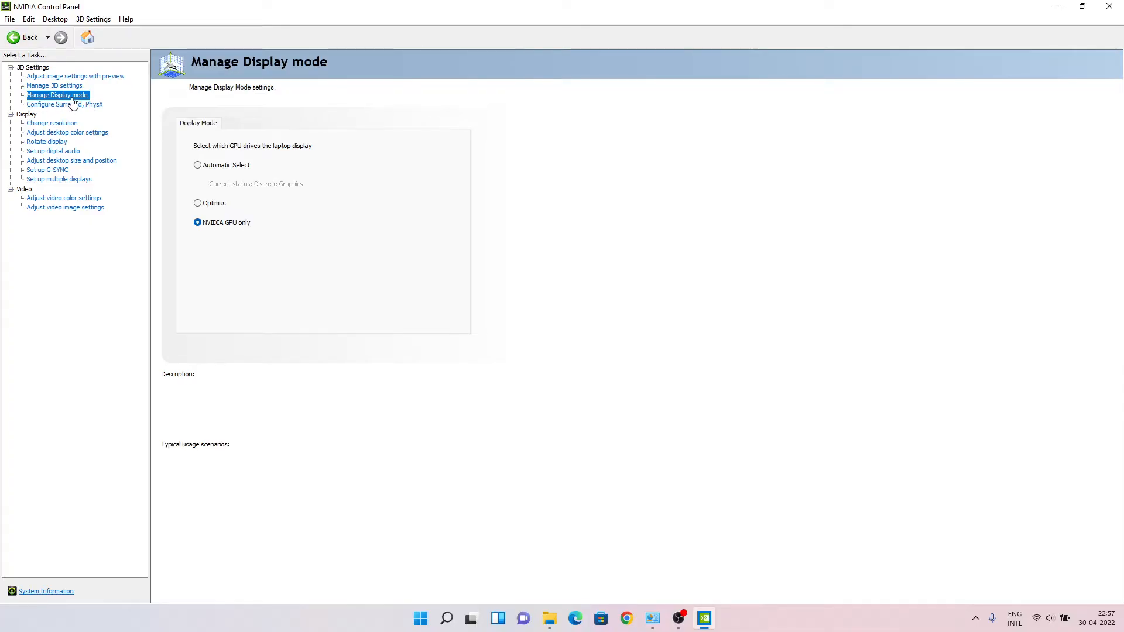
mouse_move(371, 336)
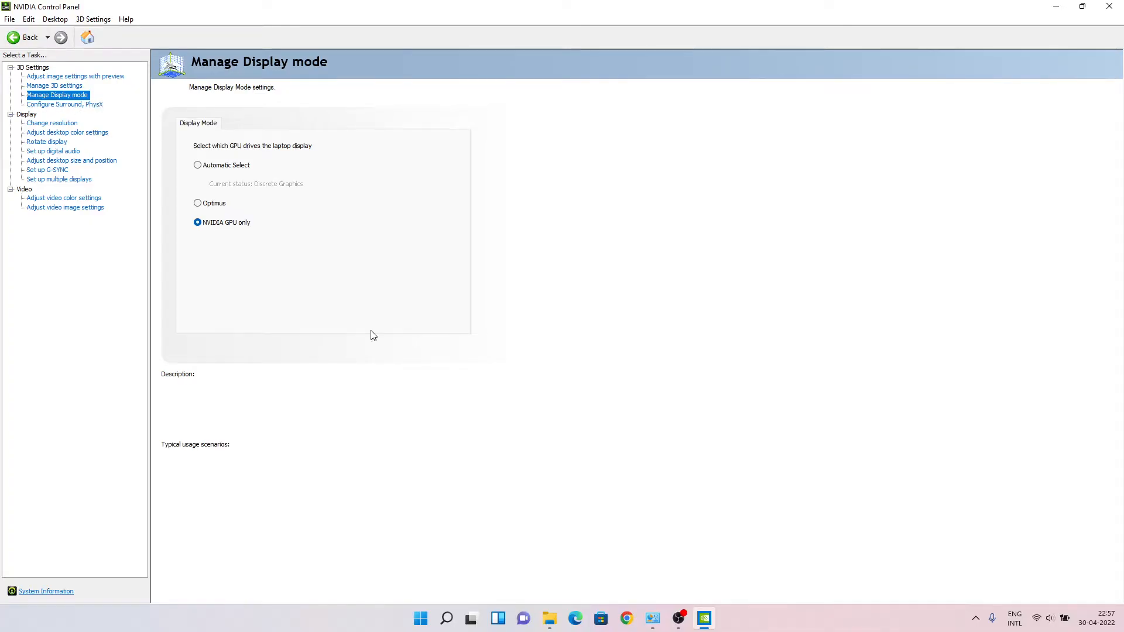
mouse_move(2, 107)
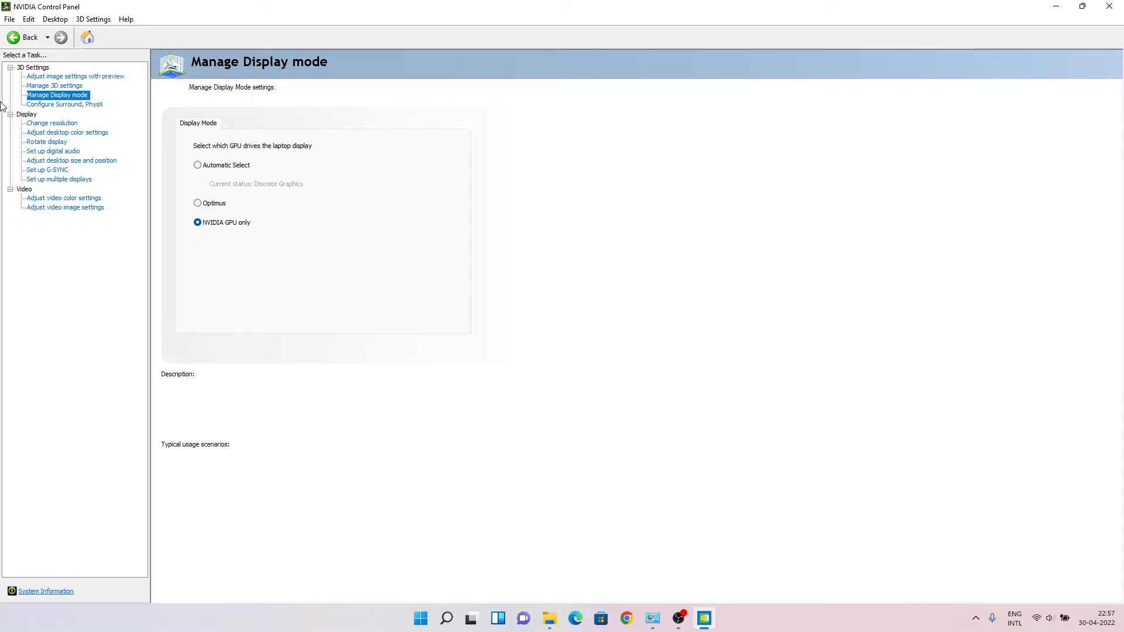
mouse_move(27, 106)
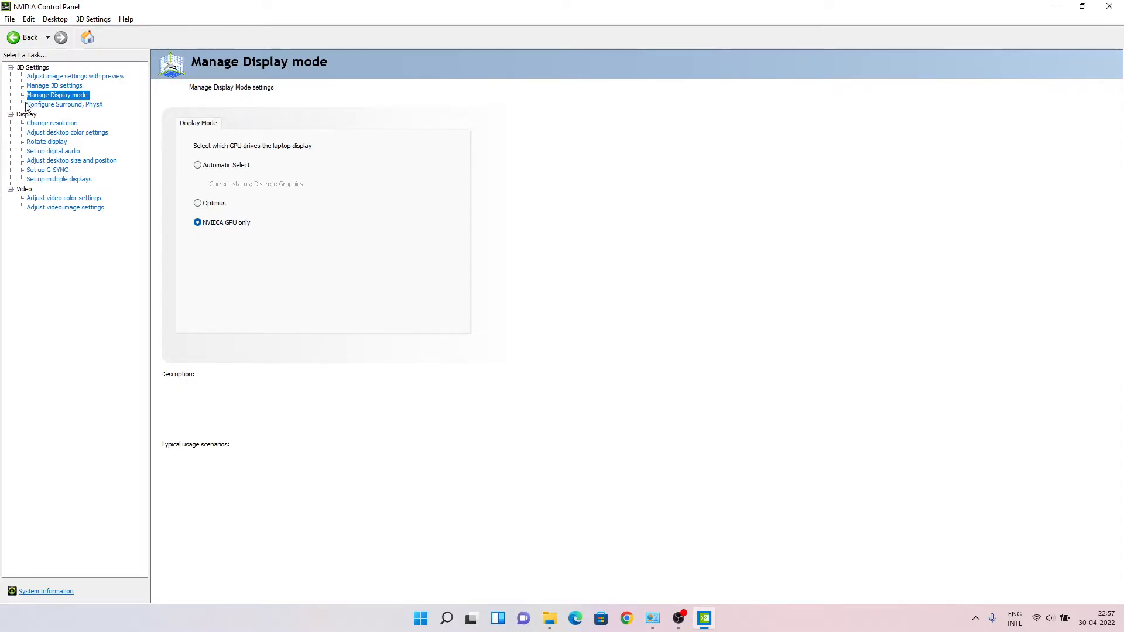
mouse_move(143, 114)
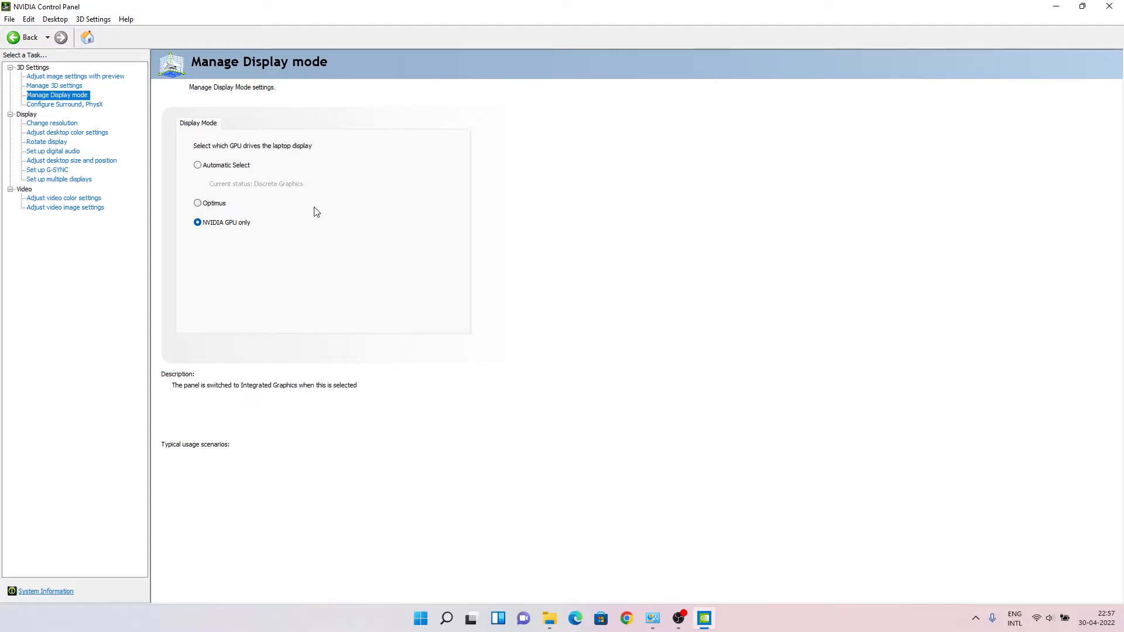
click(198, 165)
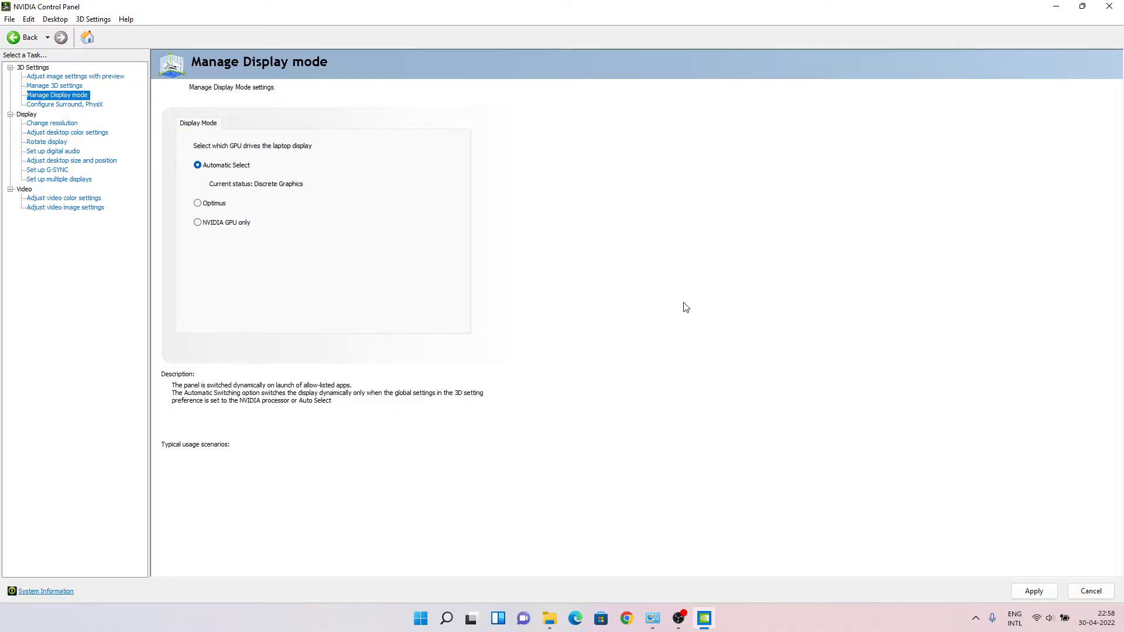
mouse_move(1014, 557)
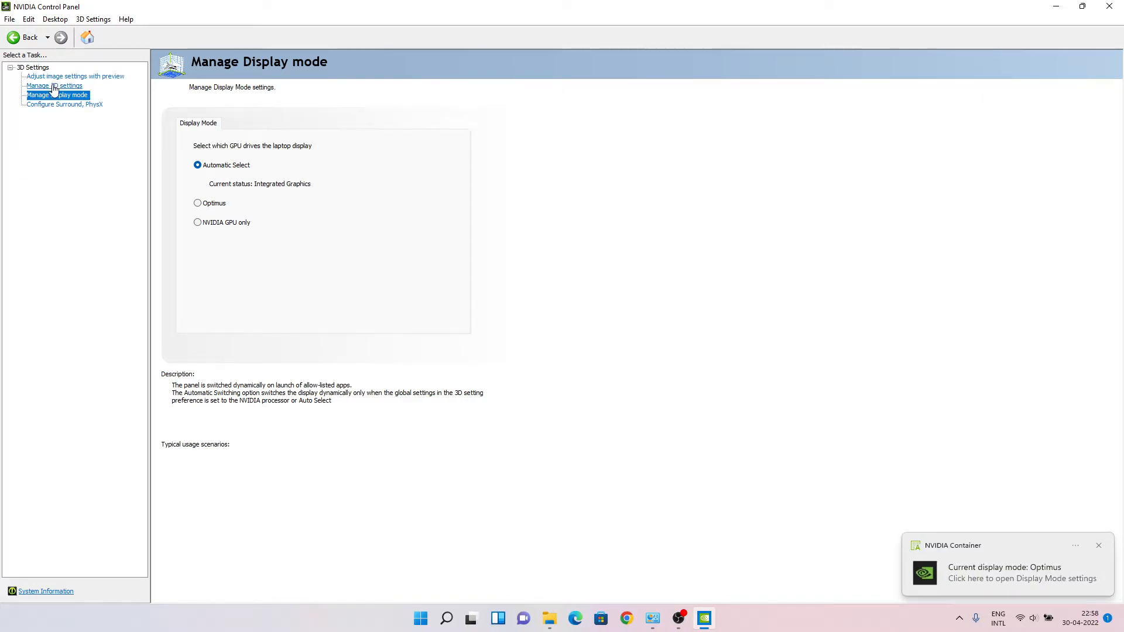
click(55, 86)
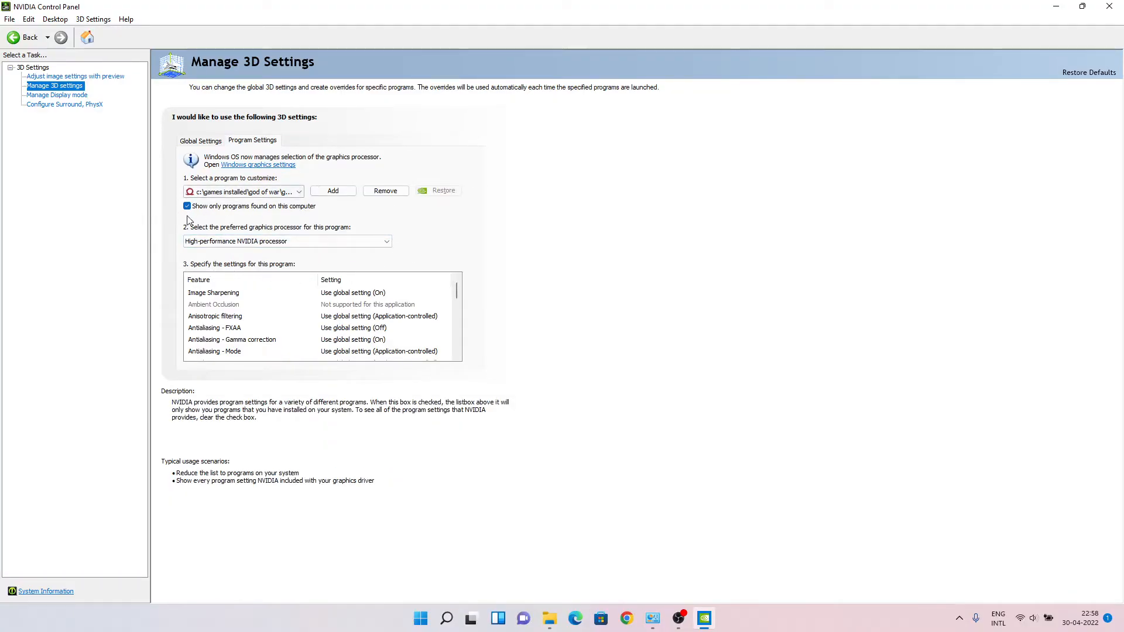
Recheck Image Sharpening, the display mode page and God of War's preferred processor description.
click(213, 304)
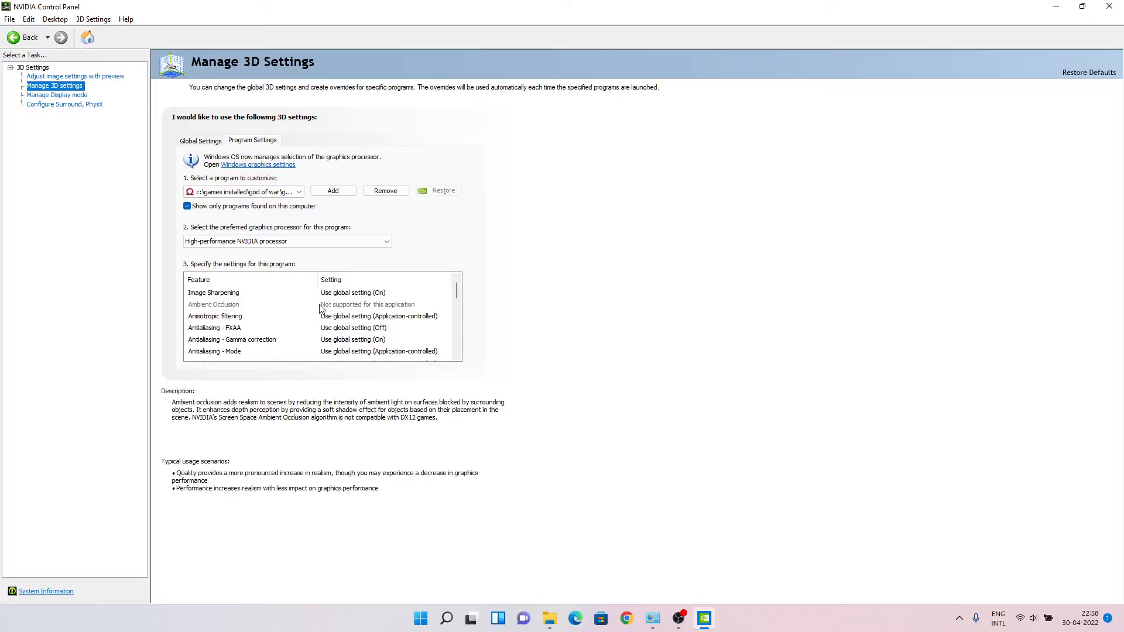
click(213, 292)
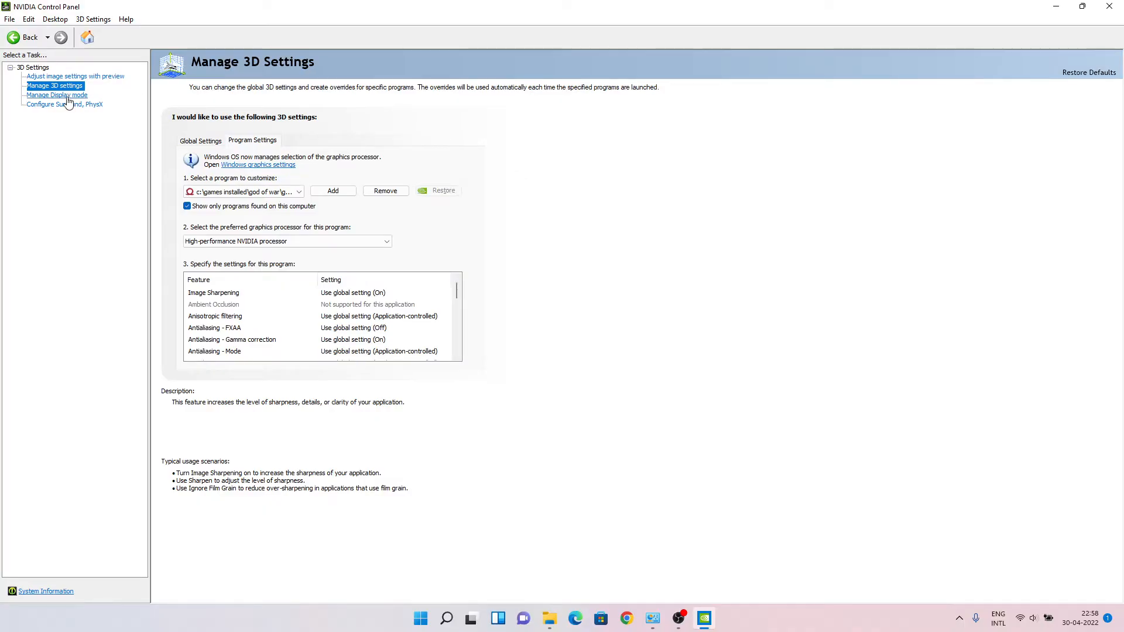
click(56, 95)
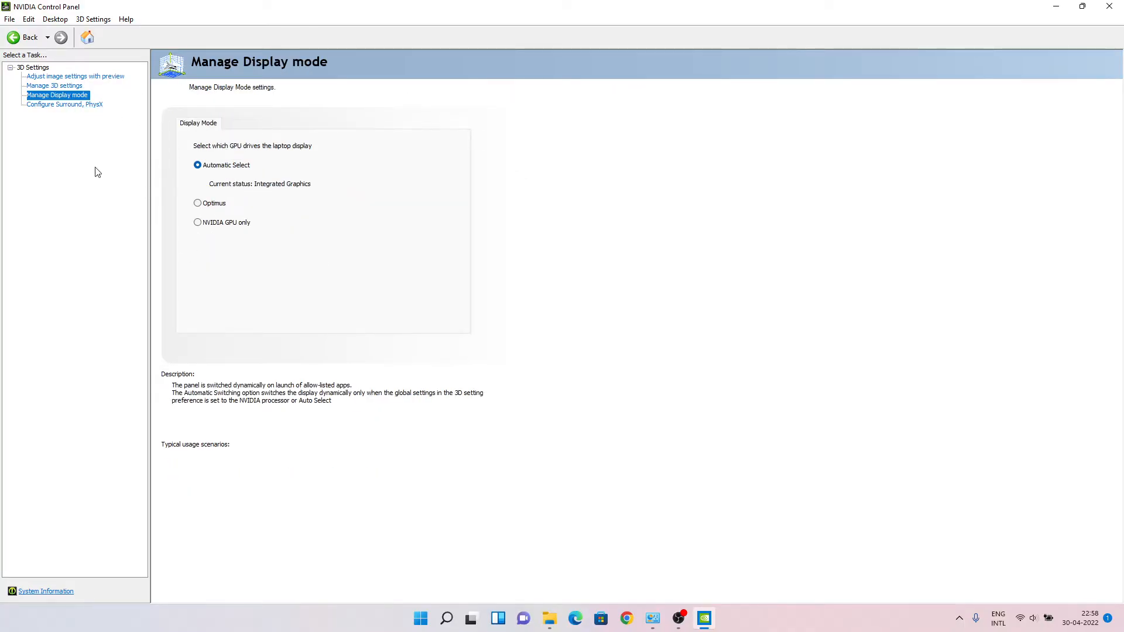
mouse_move(29, 120)
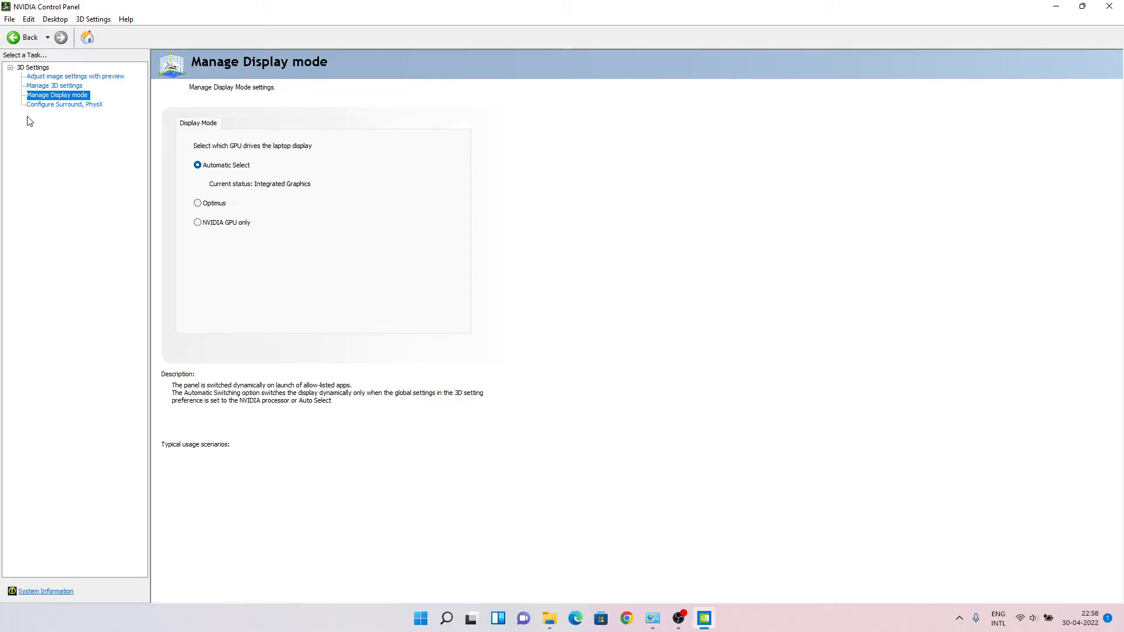
mouse_move(50, 332)
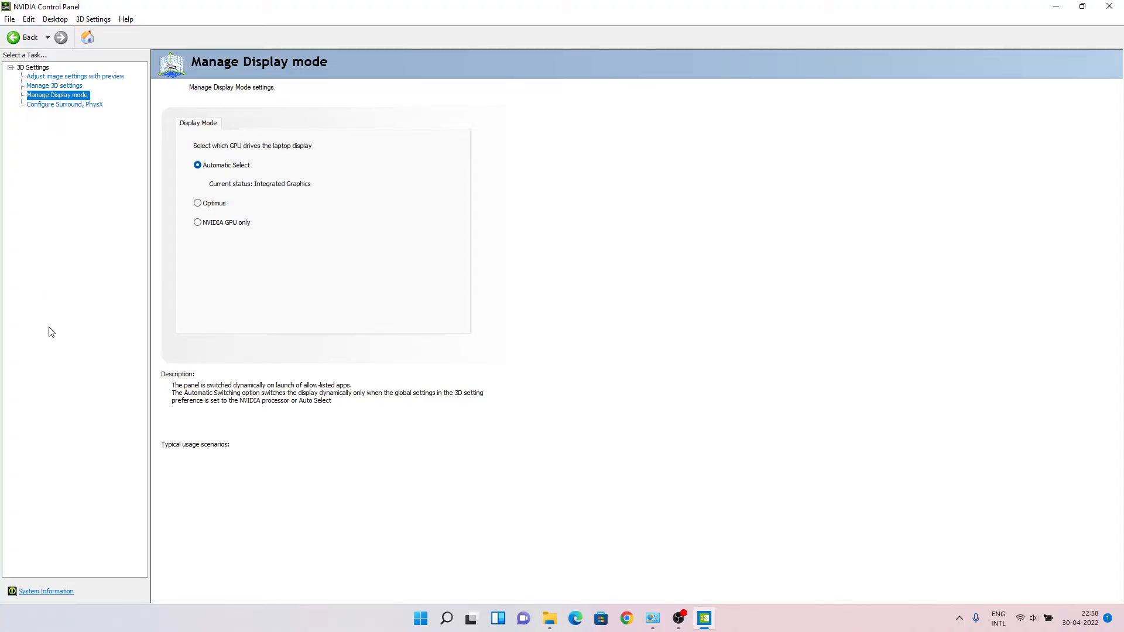
mouse_move(311, 175)
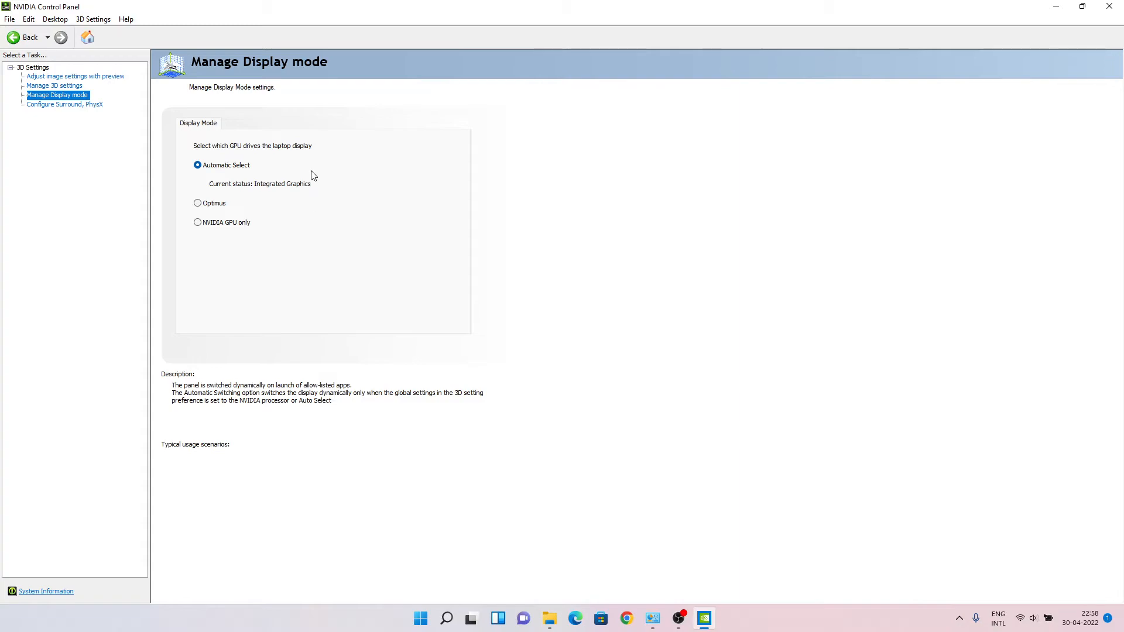
mouse_move(337, 187)
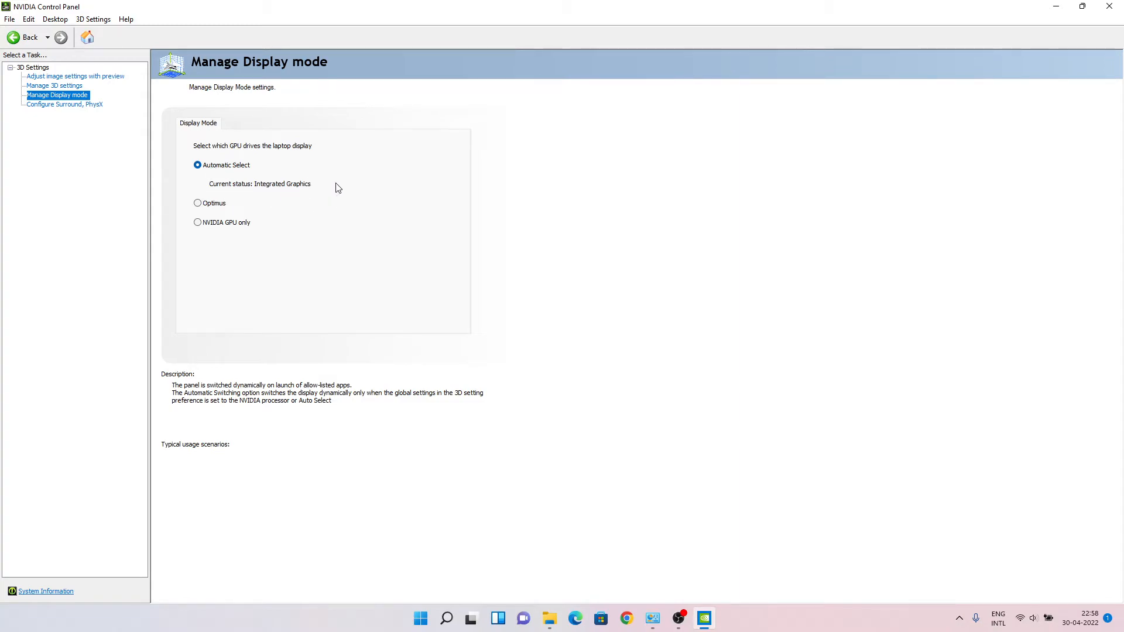
mouse_move(195, 178)
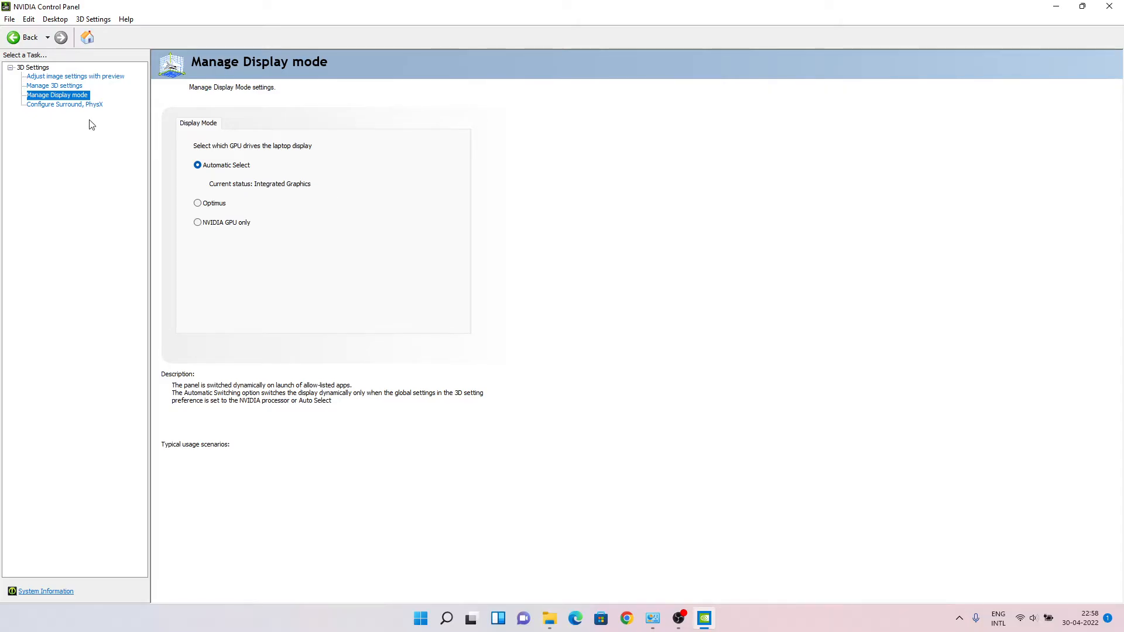
click(54, 85)
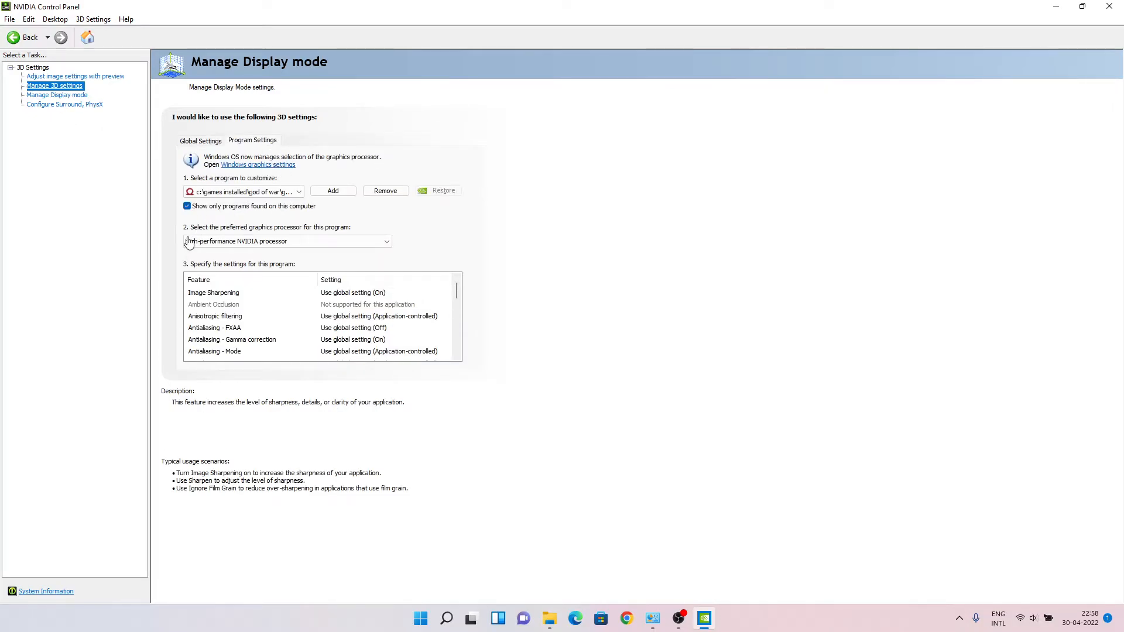
click(54, 85)
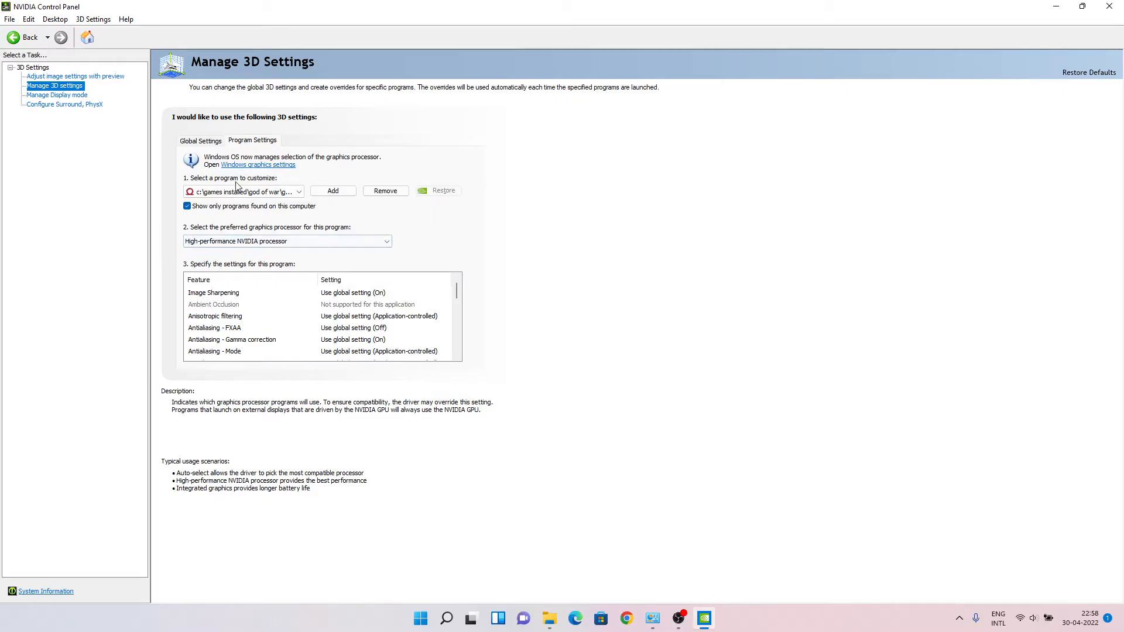
mouse_move(120, 263)
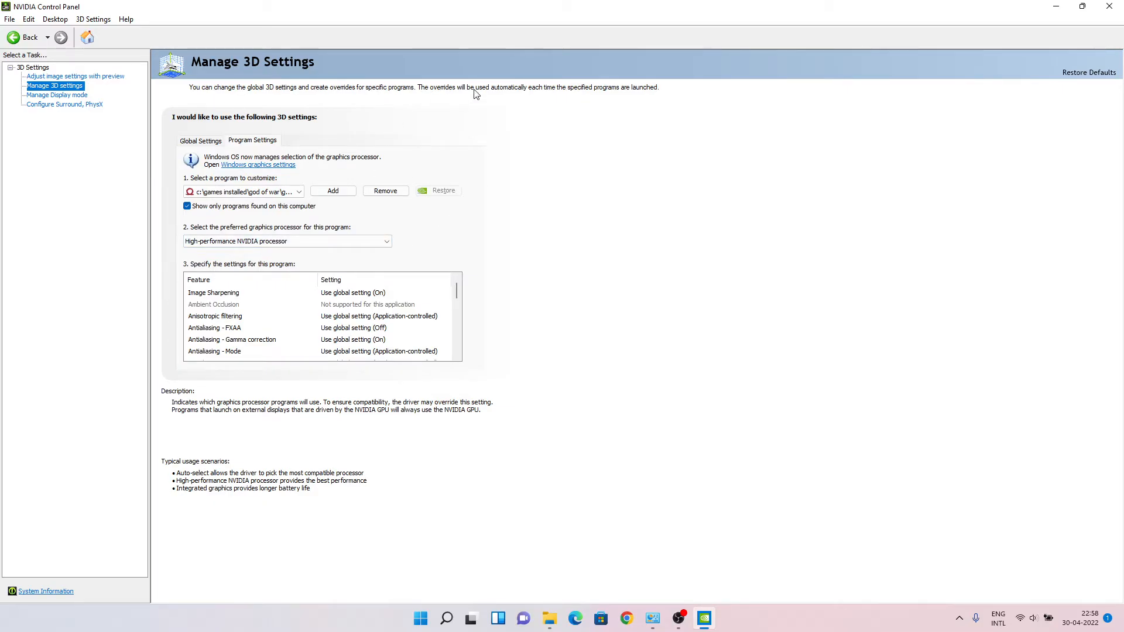
Confirm display mode is Automatic Select, close NVIDIA Control Panel and bring up the desktop menu.
click(56, 95)
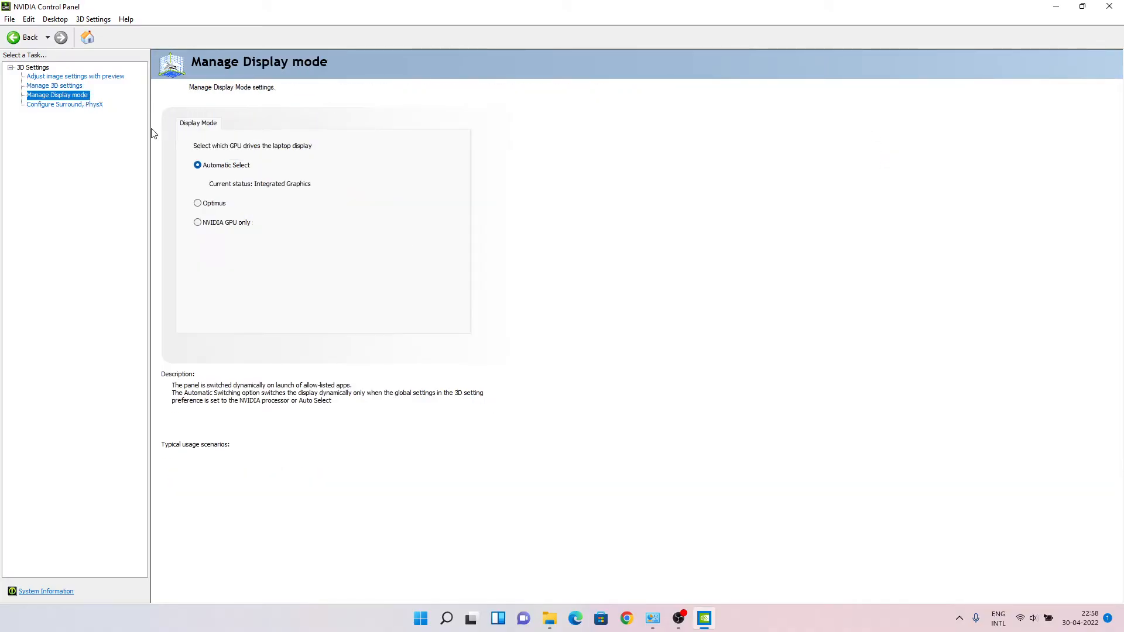
mouse_move(219, 177)
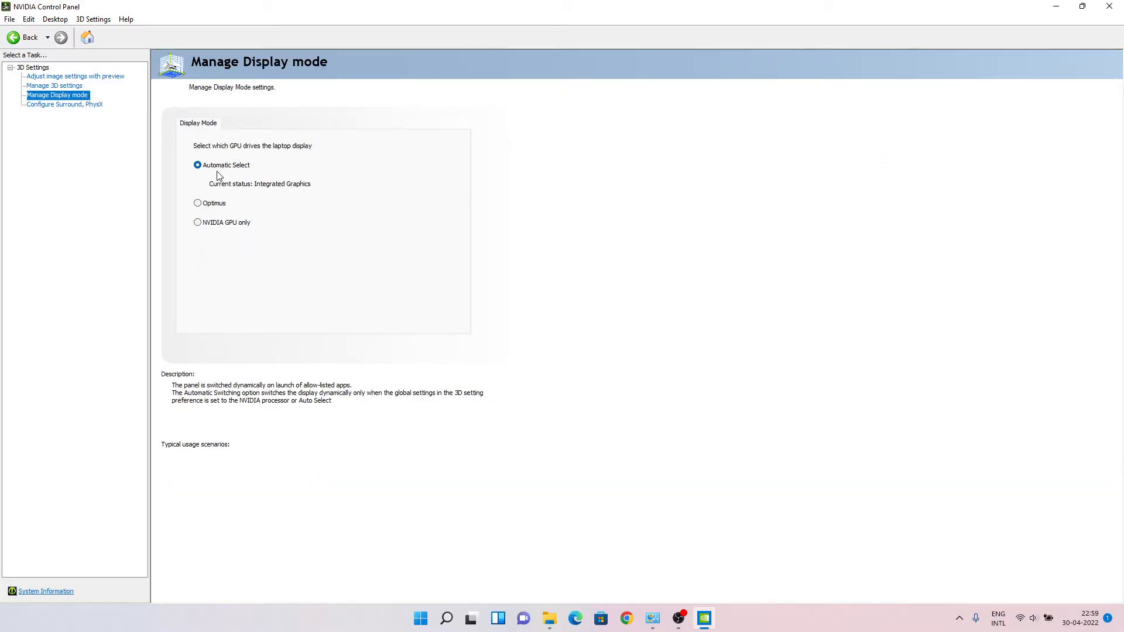
click(54, 85)
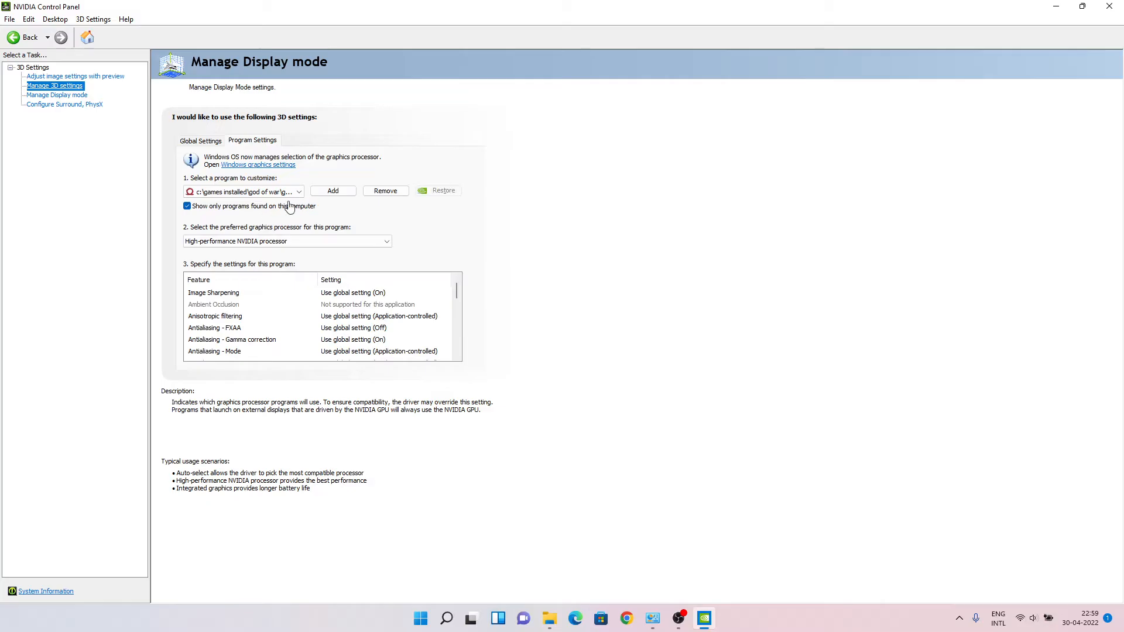
click(55, 86)
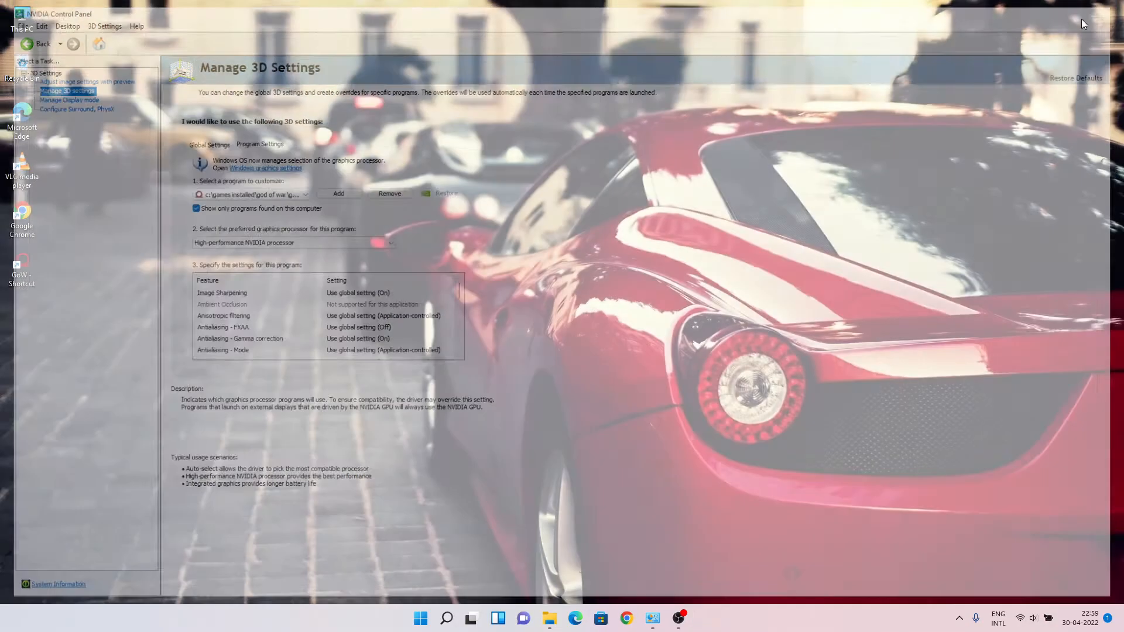
right_click(341, 215)
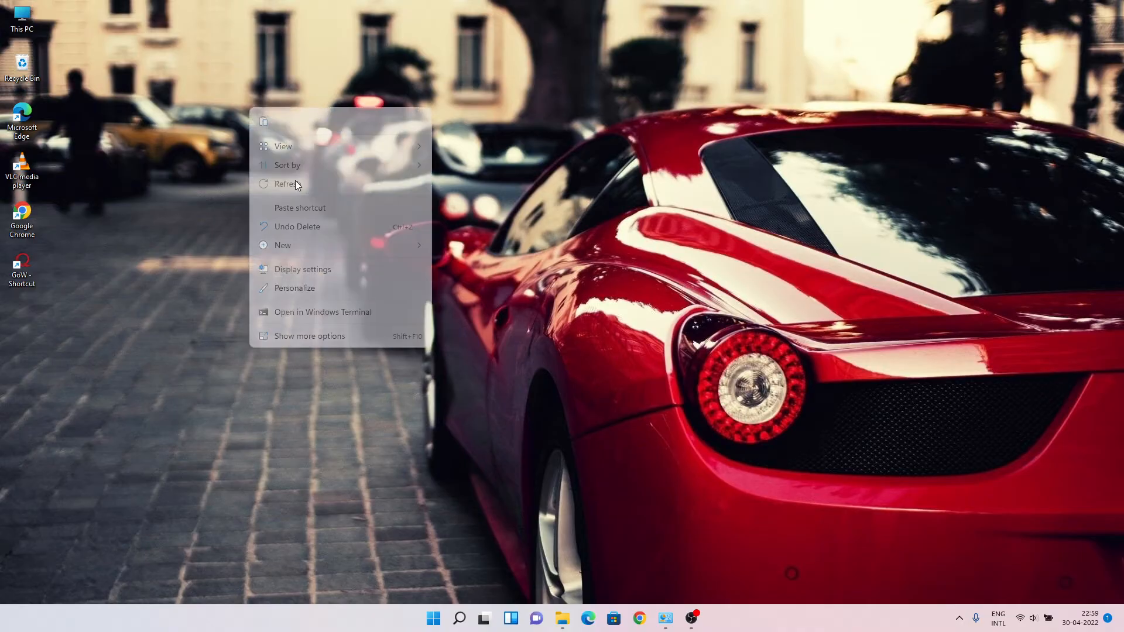